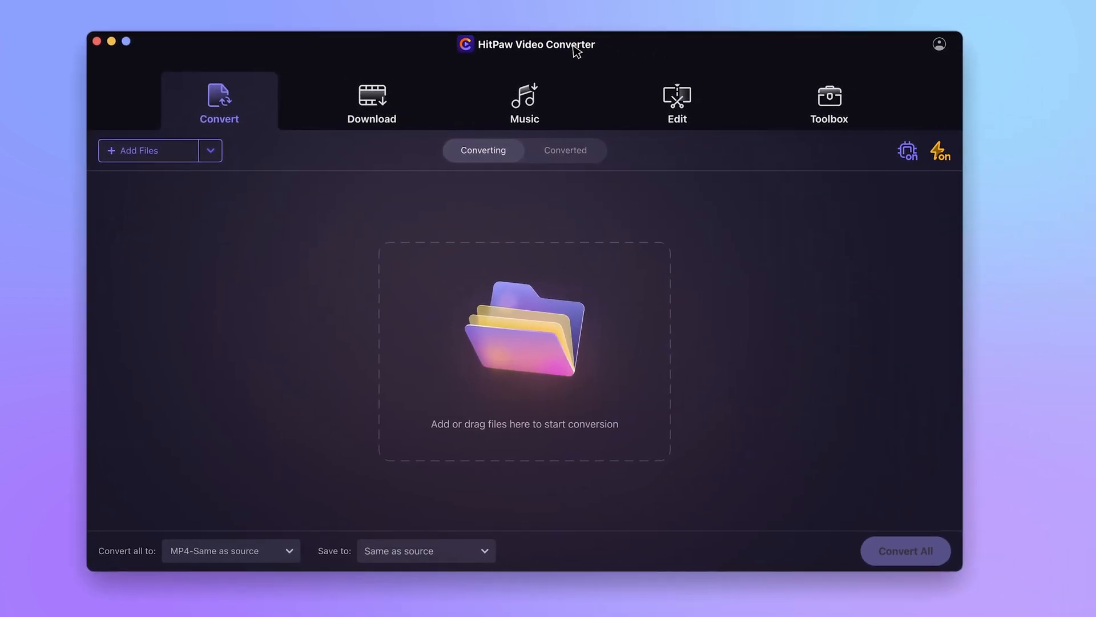
# Launch the Speech to Text tool from the Toolbox's Audio category.
pyautogui.click(828, 103)
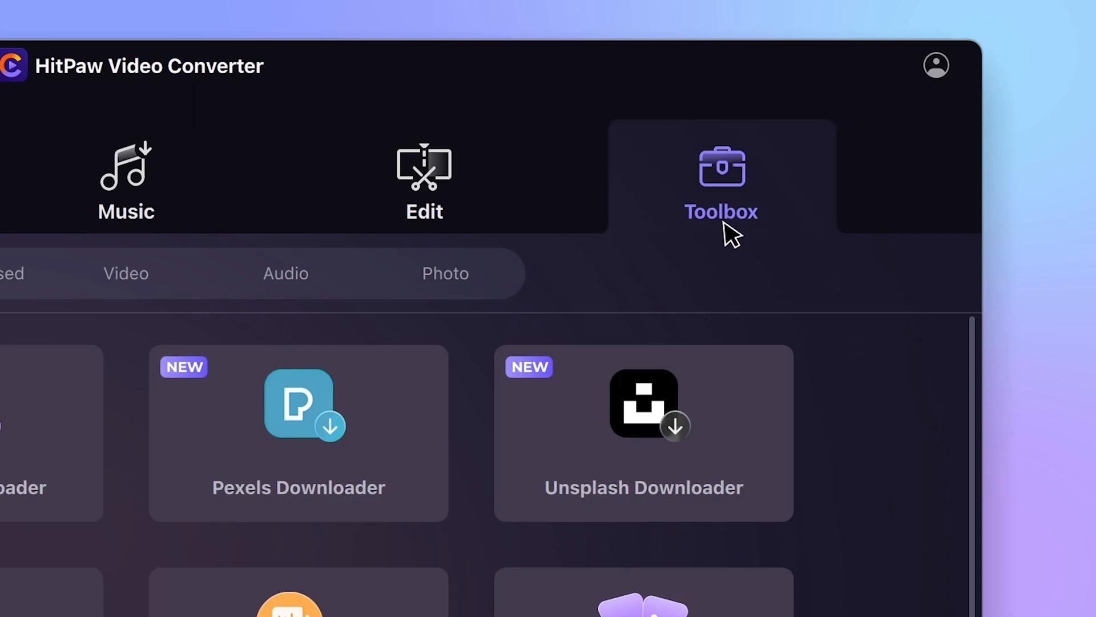
pyautogui.click(286, 273)
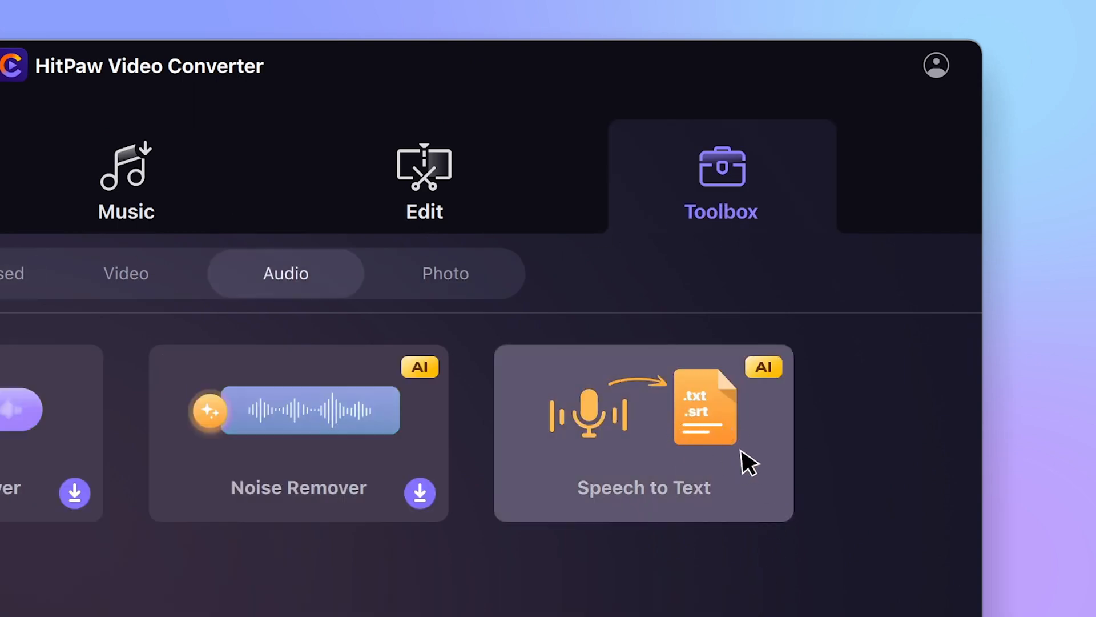
pyautogui.click(643, 432)
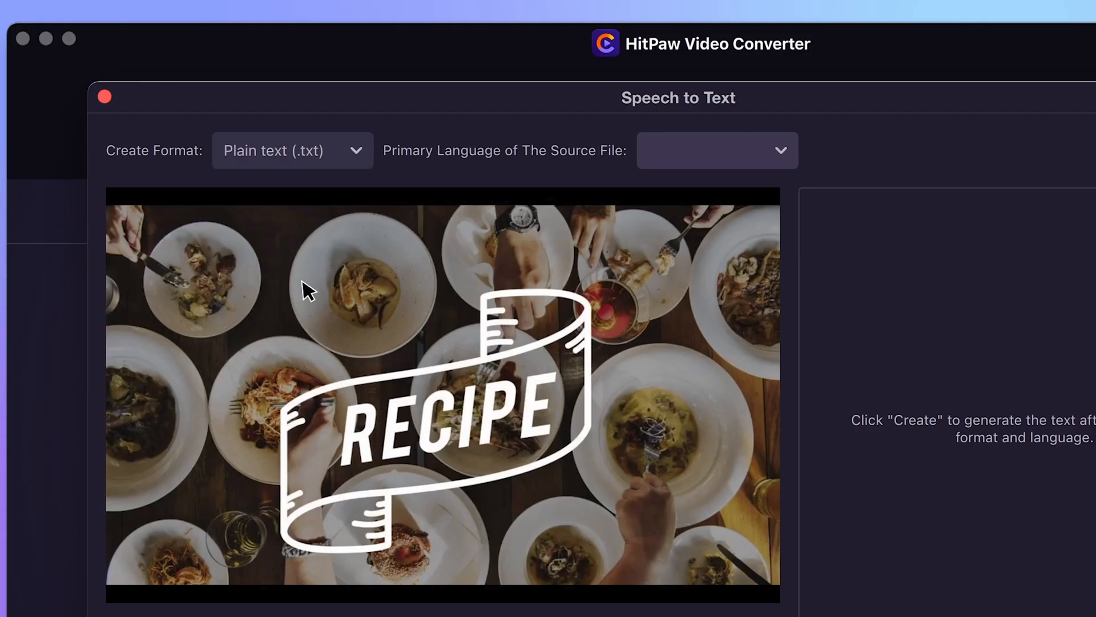
# Keep Plain text (.txt) as the transcript format and set English as the source language.
pyautogui.click(291, 150)
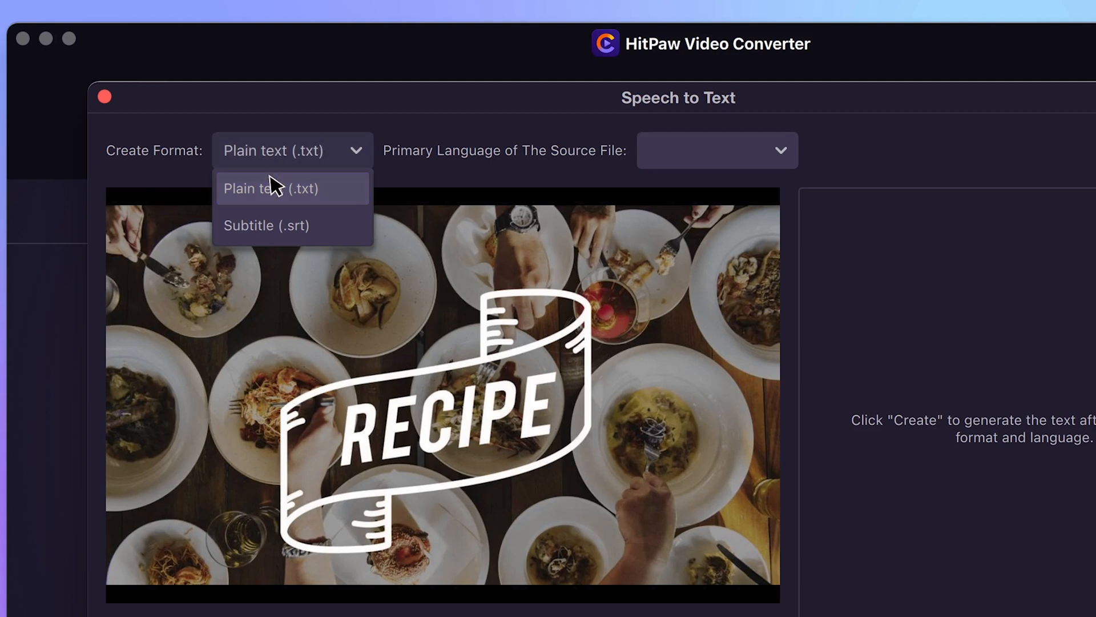
pyautogui.moveTo(336, 191)
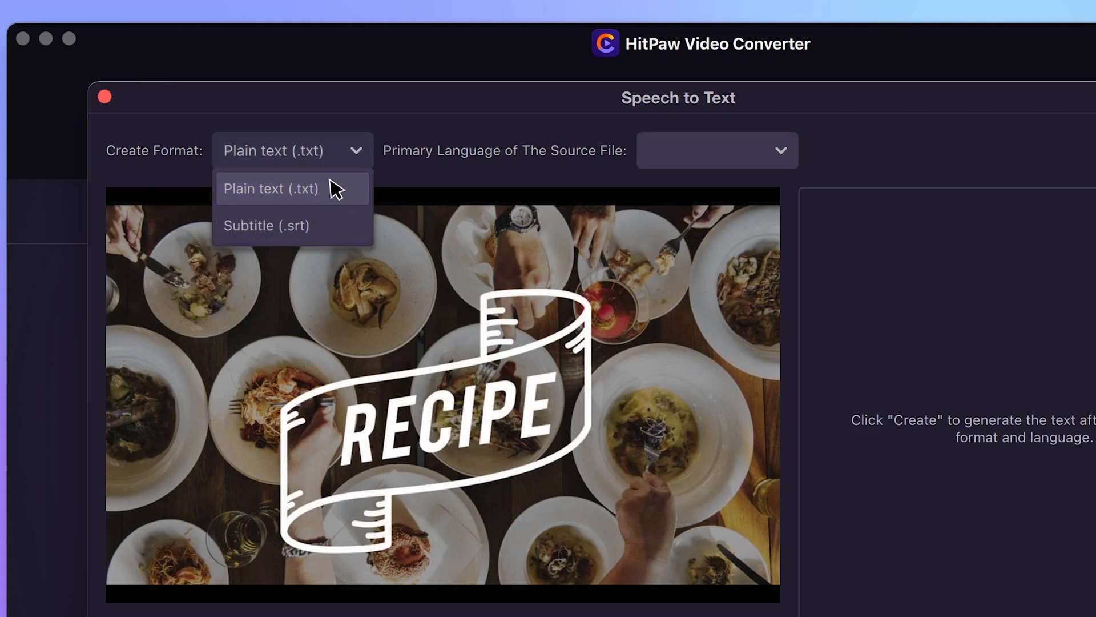
pyautogui.click(716, 150)
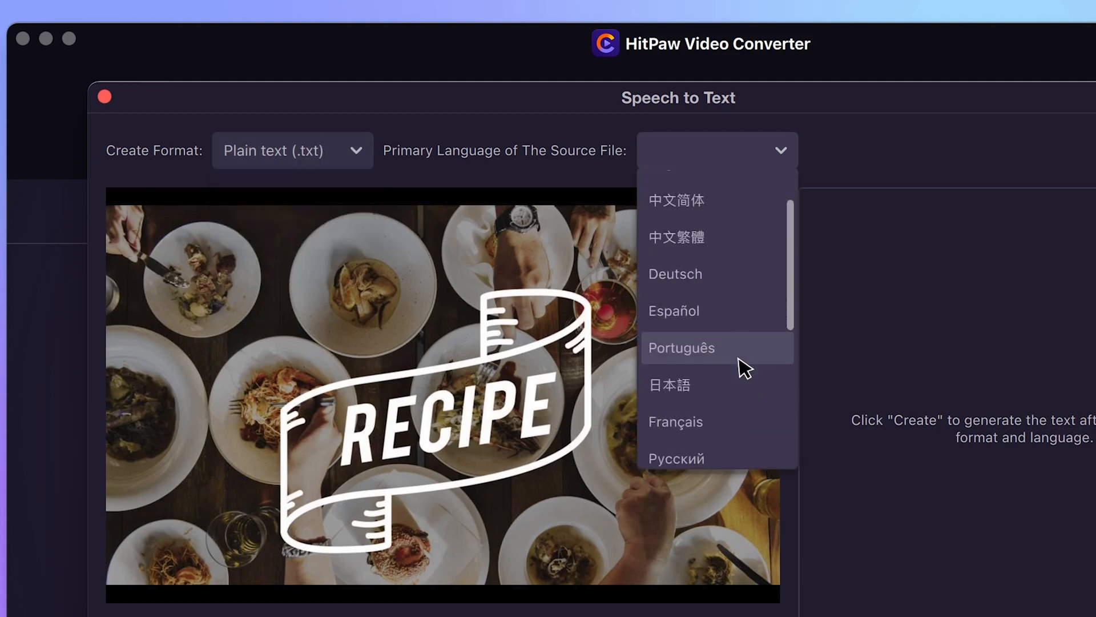
pyautogui.scroll(-3)
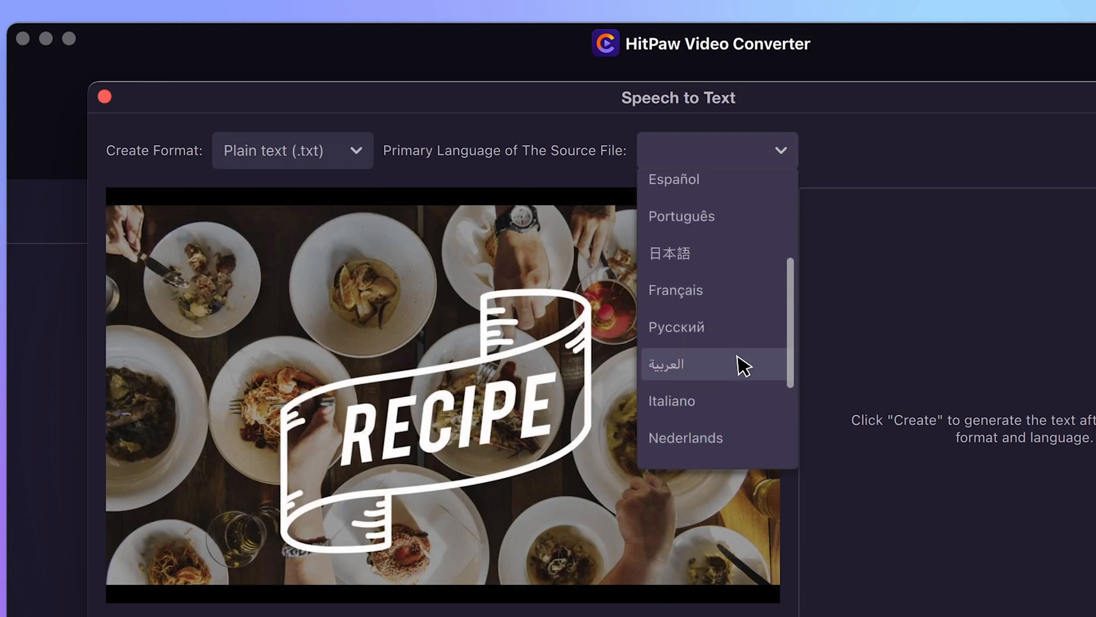
pyautogui.scroll(-3)
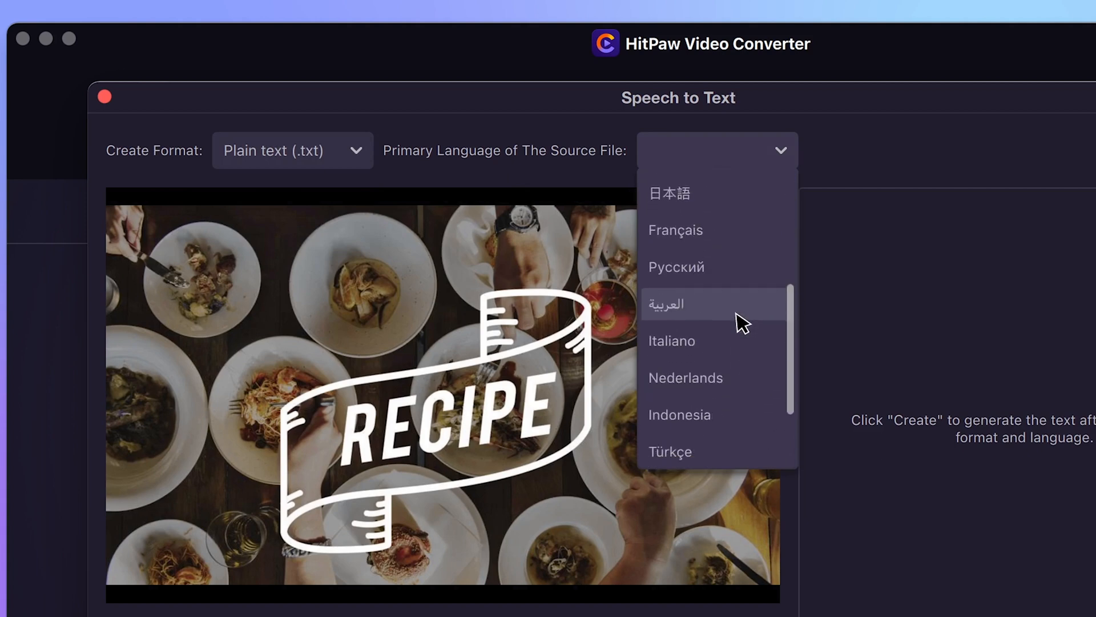
pyautogui.scroll(3)
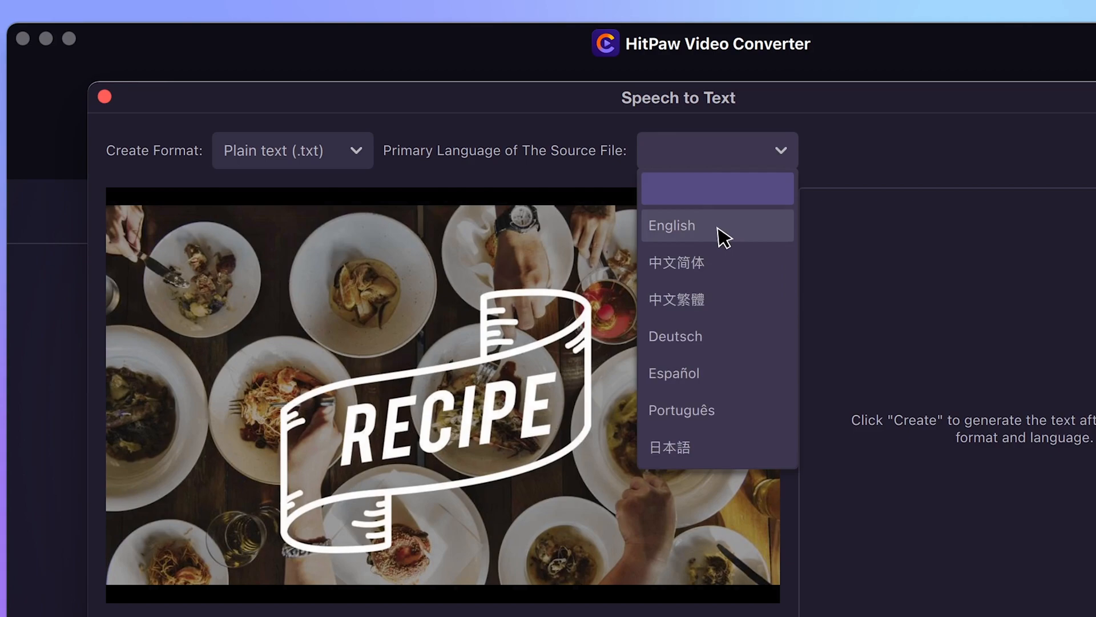
pyautogui.click(672, 225)
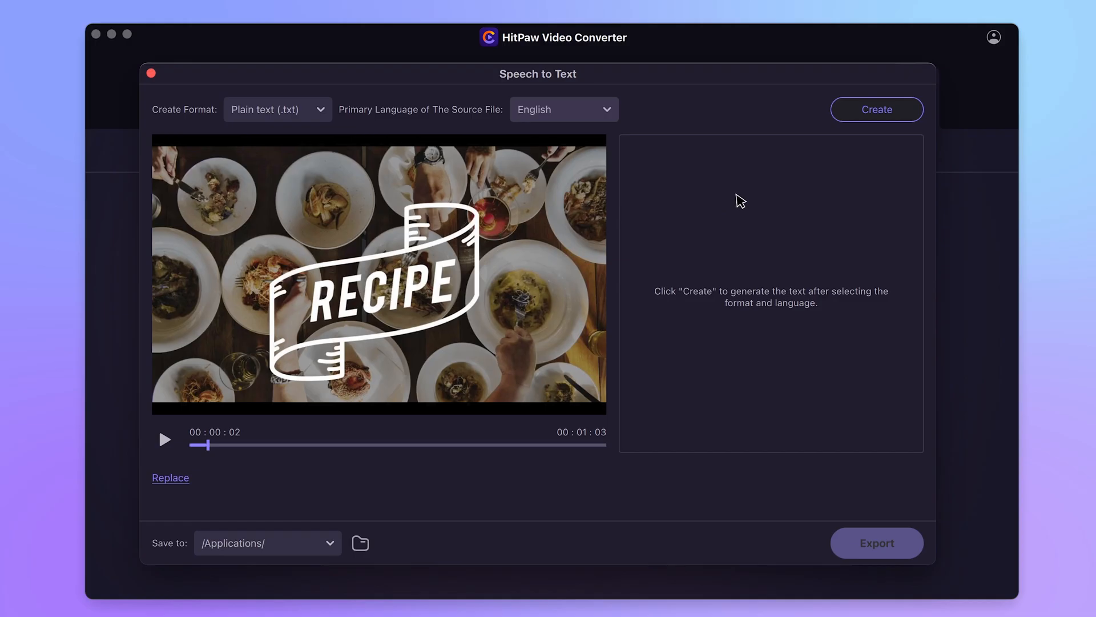
# Generate the plain-text transcript of the voiceover and export it as video.txt.
pyautogui.click(876, 110)
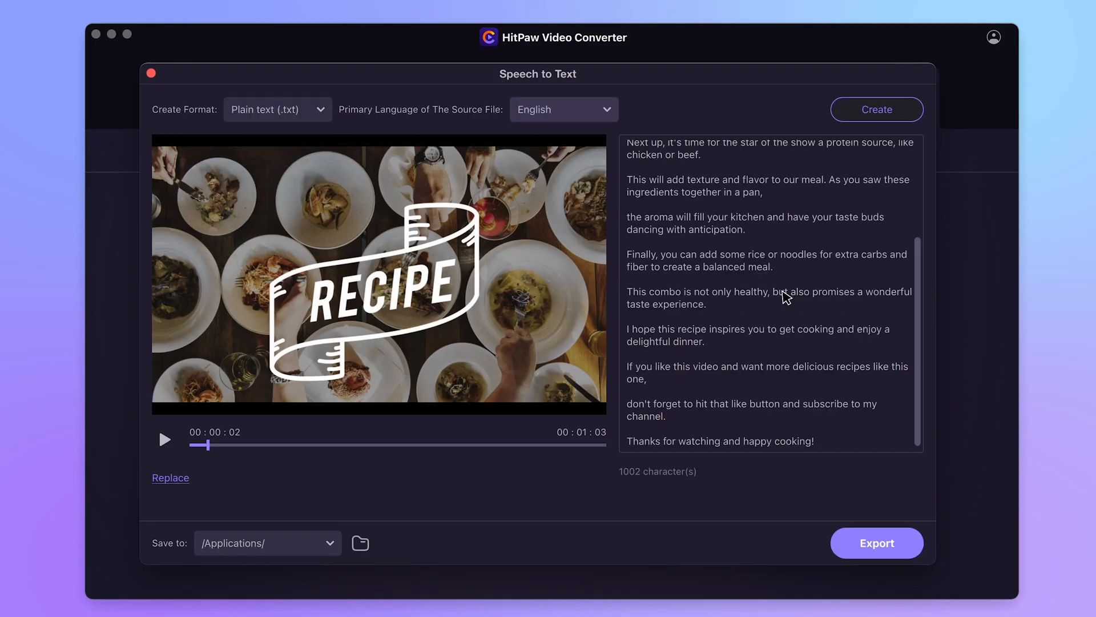
pyautogui.scroll(3)
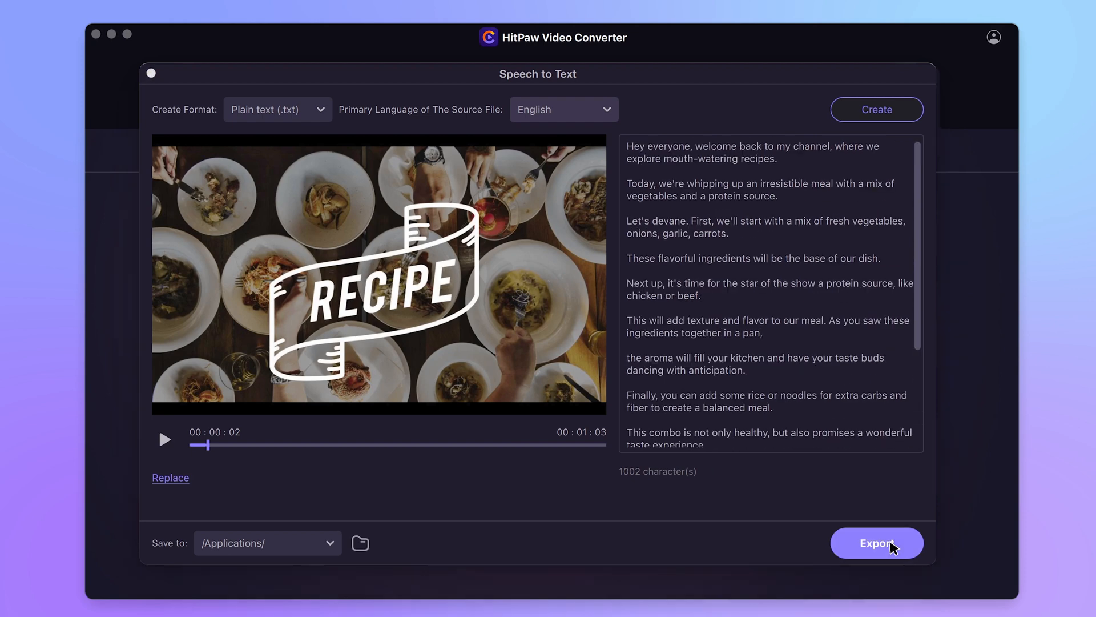
pyautogui.click(876, 544)
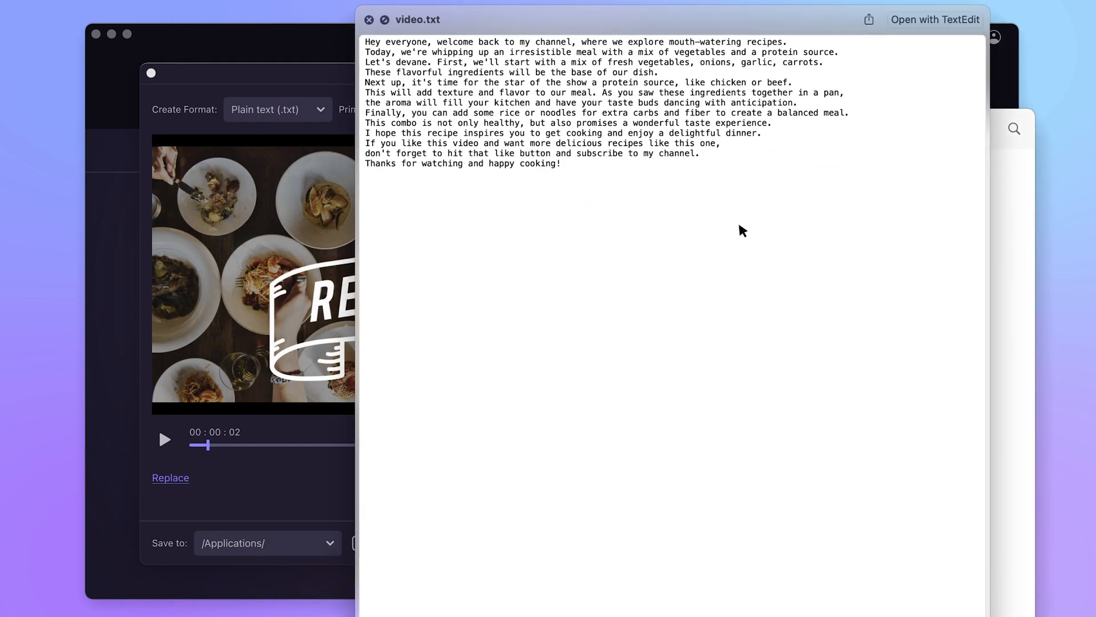
pyautogui.click(369, 20)
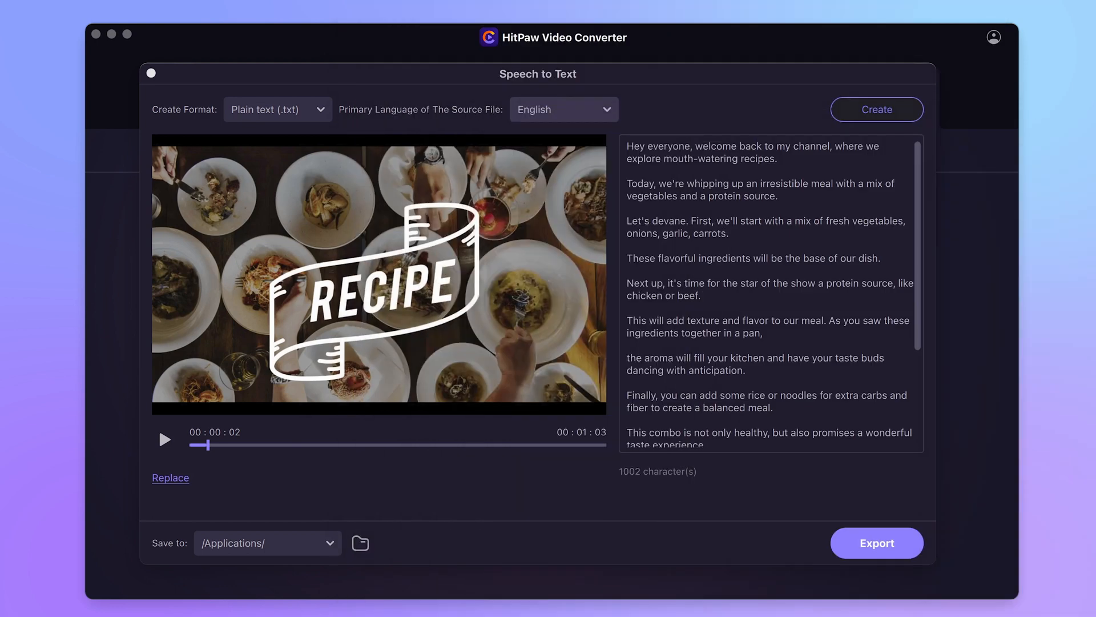
# Switch the format to Subtitle (.srt) and regenerate the transcript as timestamped subtitles.
pyautogui.click(277, 109)
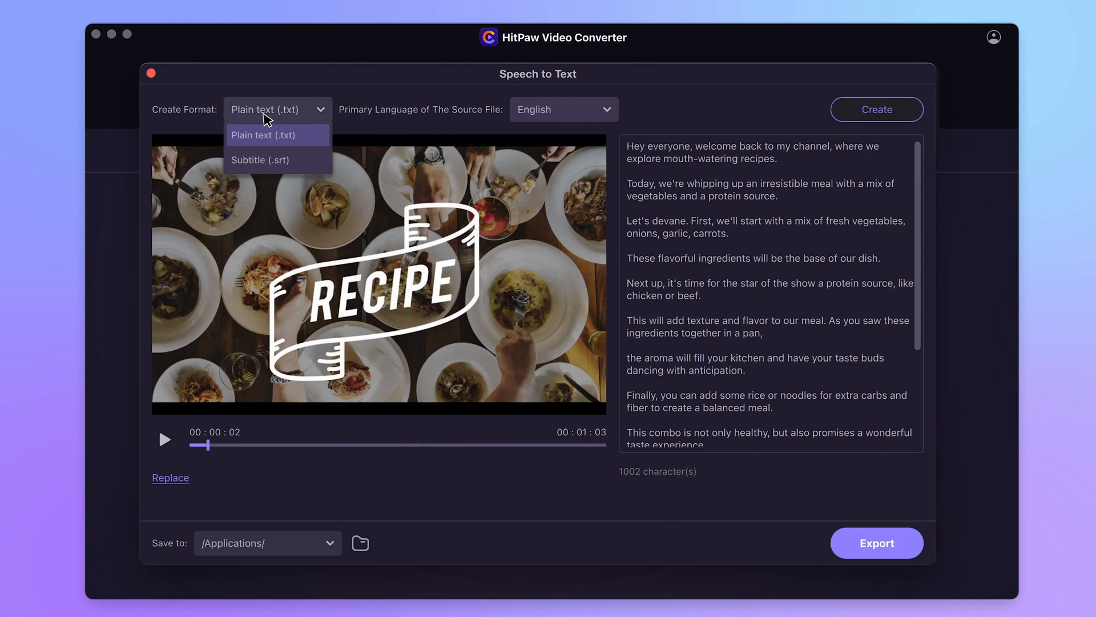
pyautogui.click(259, 159)
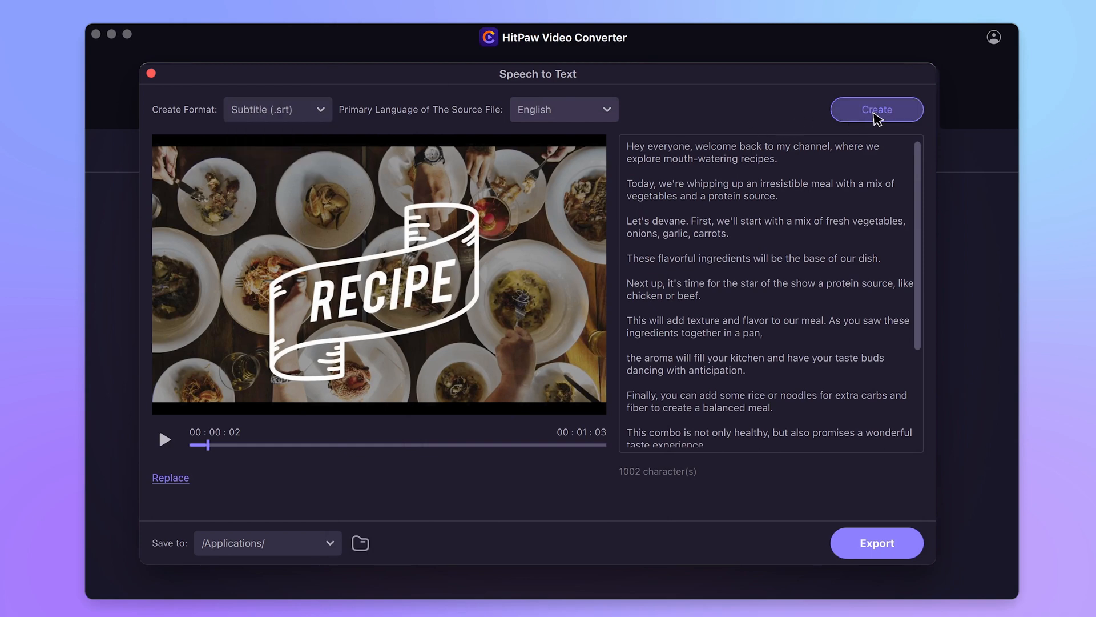
pyautogui.click(877, 110)
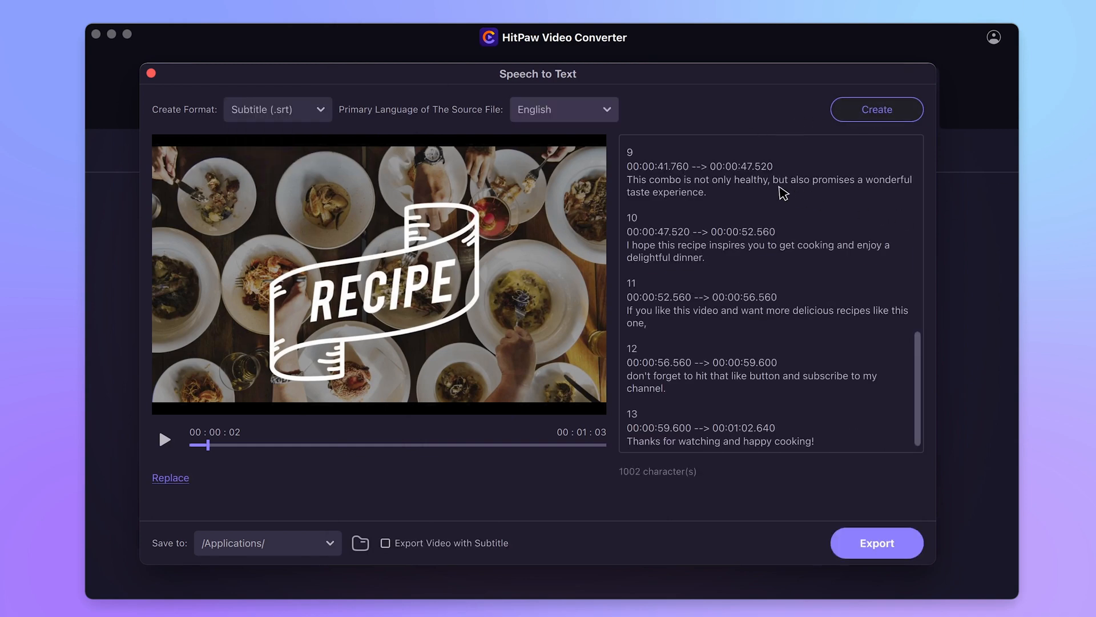
pyautogui.click(361, 543)
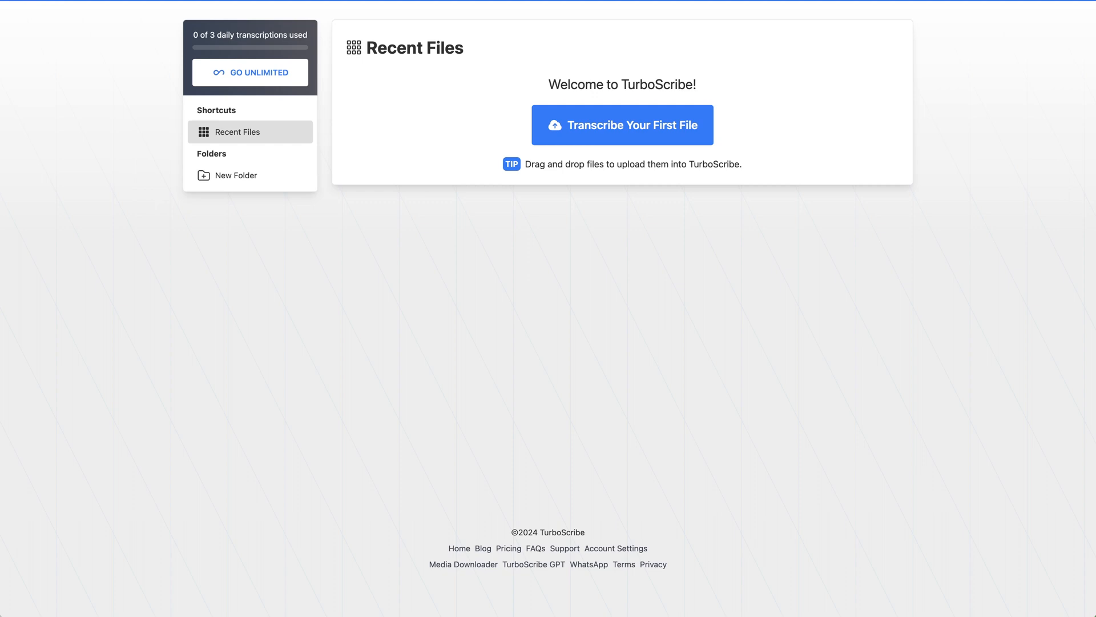
# Upload video.mp4 to TurboScribe with English audio and Whale mode and start transcription.
pyautogui.click(621, 125)
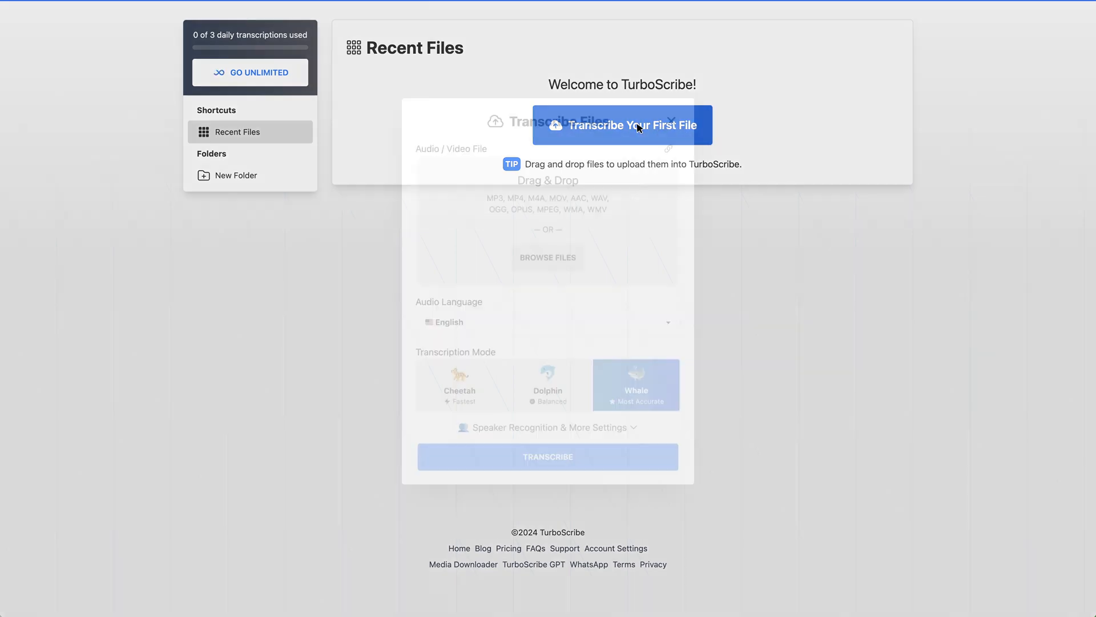
pyautogui.click(622, 125)
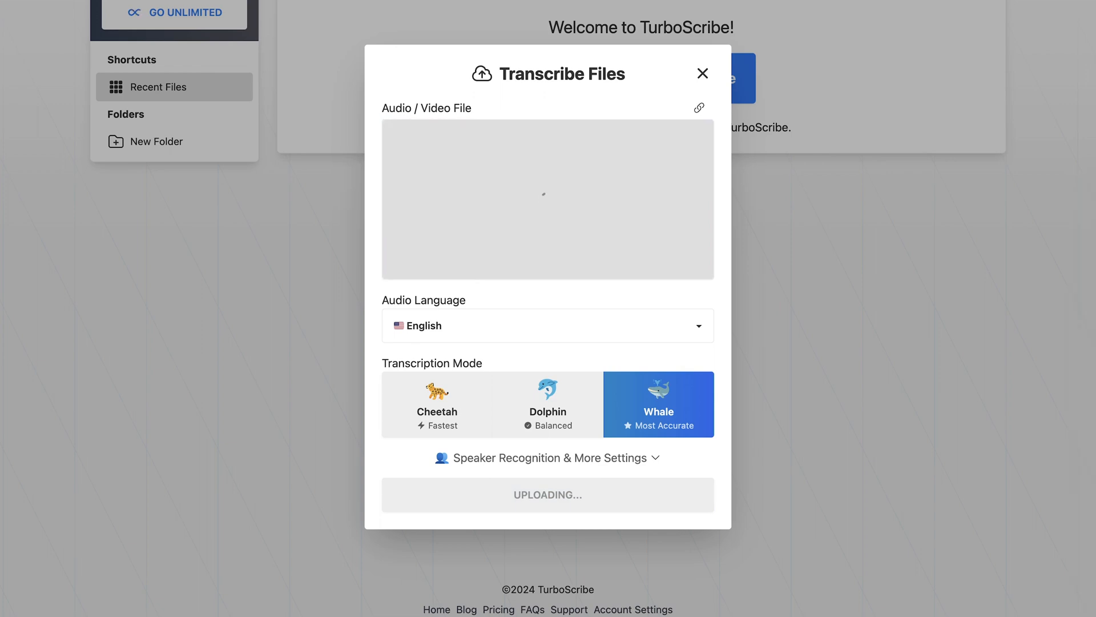
pyautogui.click(547, 326)
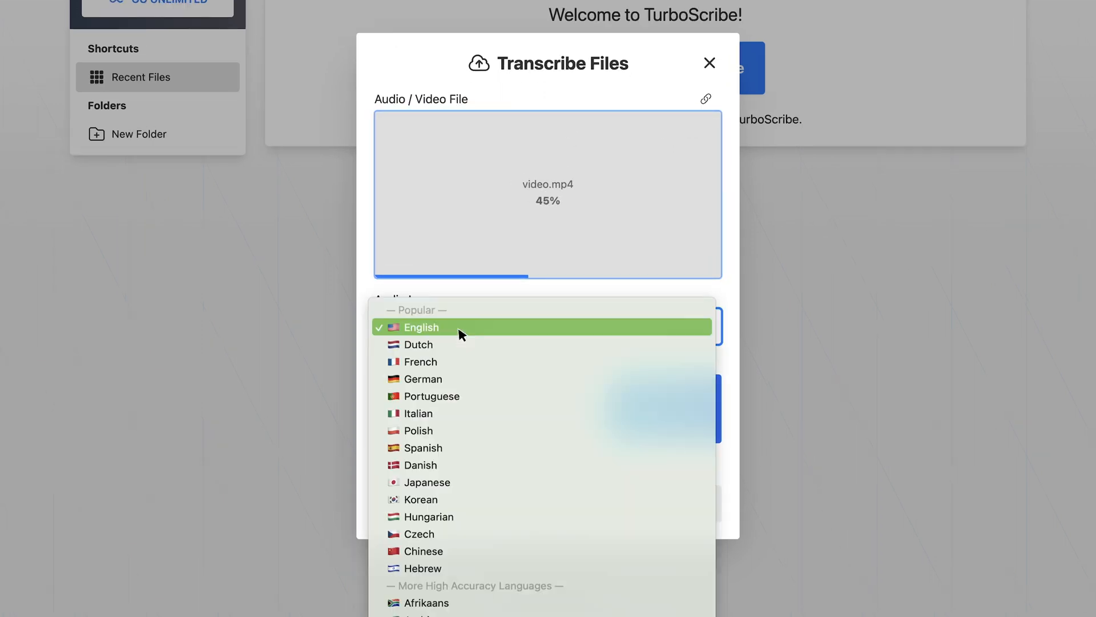
pyautogui.scroll(-3)
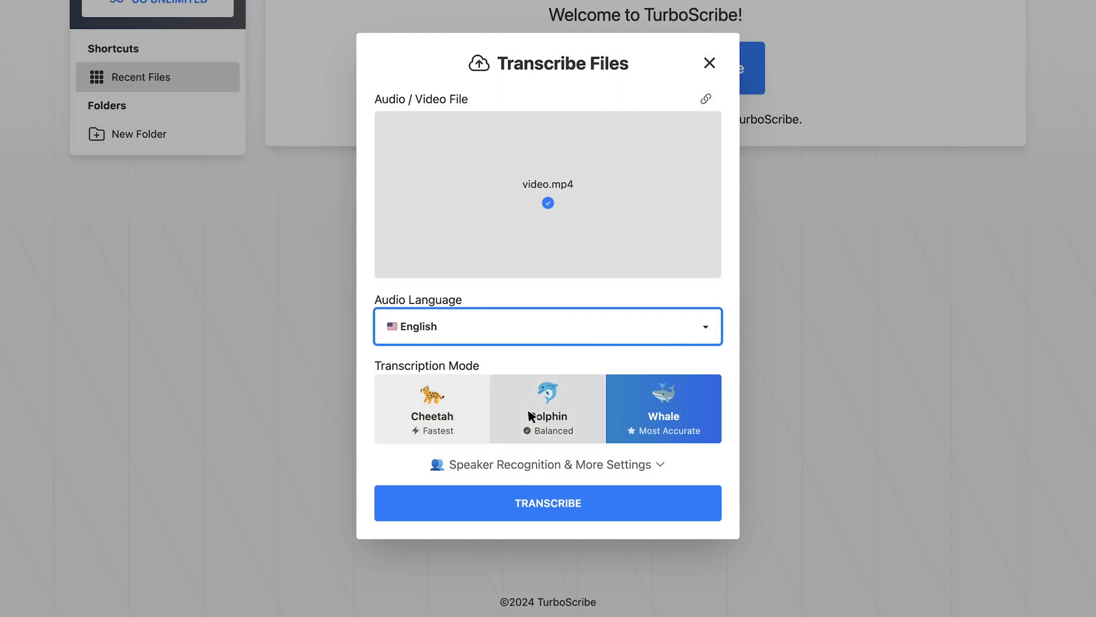
pyautogui.moveTo(624, 410)
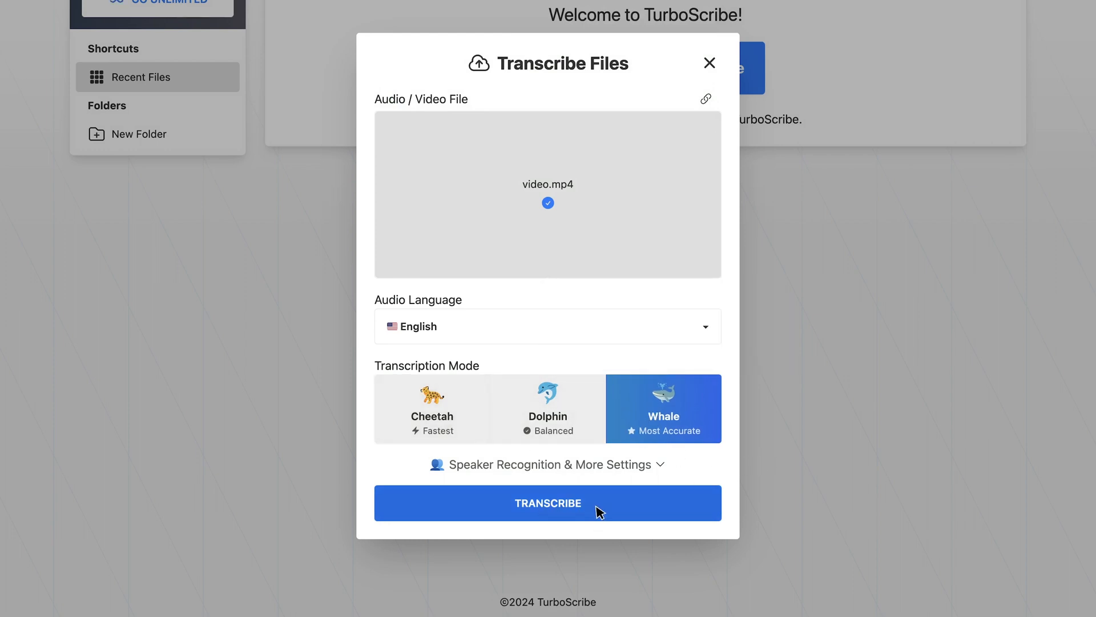
pyautogui.click(548, 502)
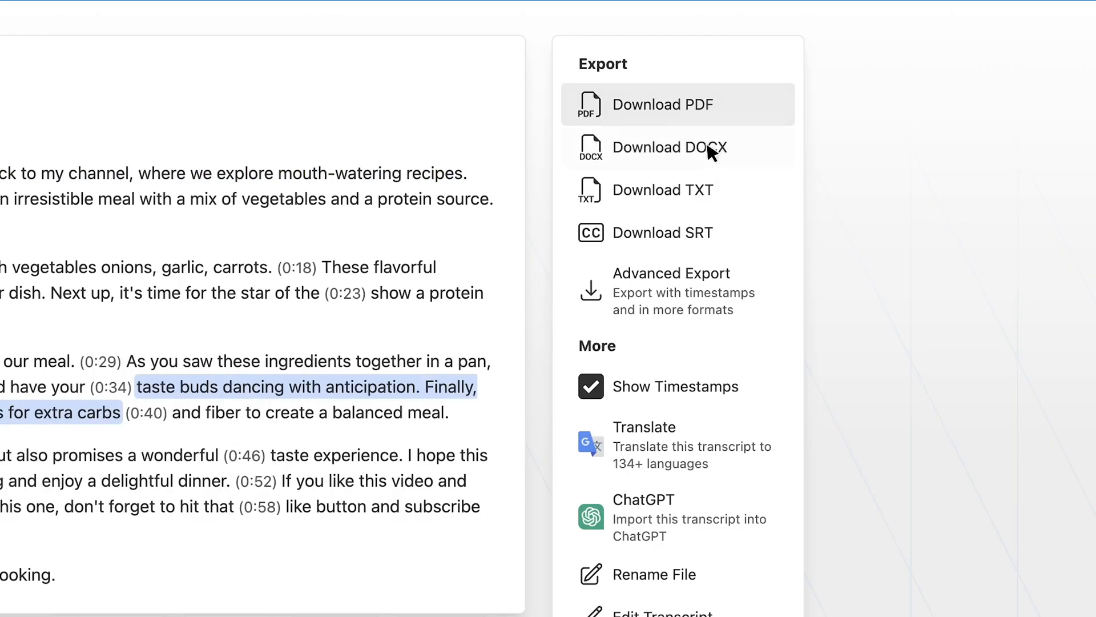
pyautogui.moveTo(713, 322)
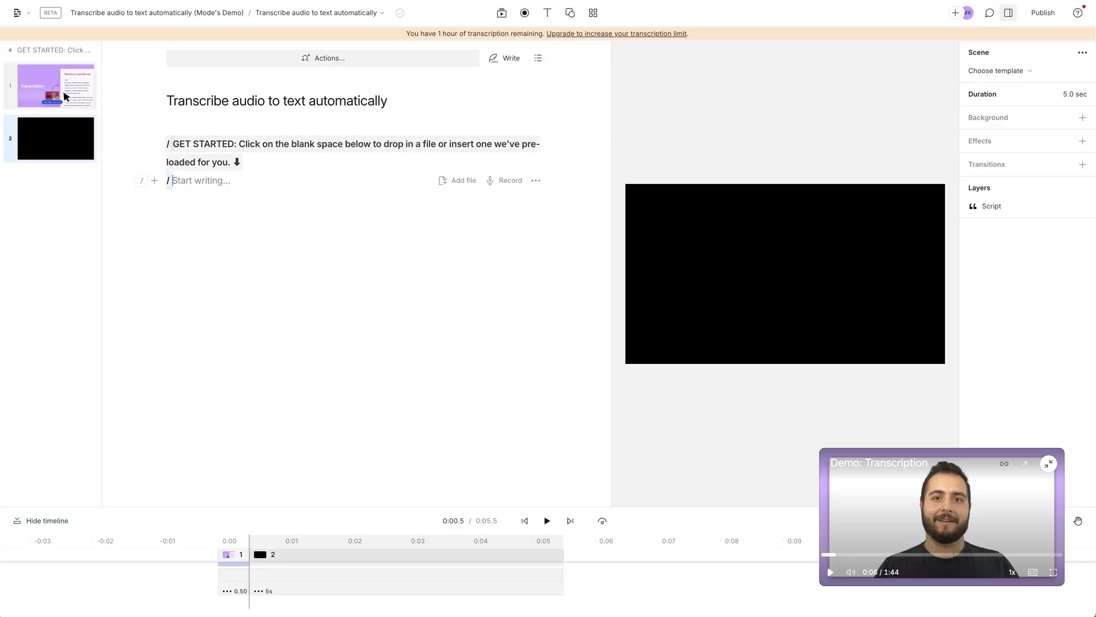
# Insert video.mp4 from the project's media files into scene 1's script for transcription.
pyautogui.click(55, 86)
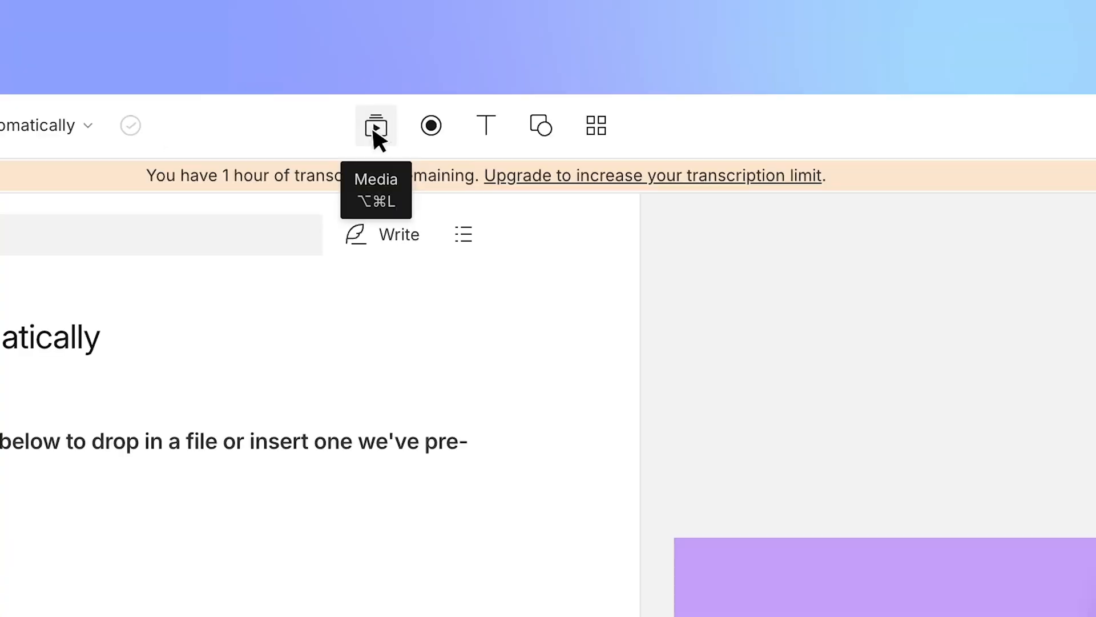
pyautogui.click(376, 125)
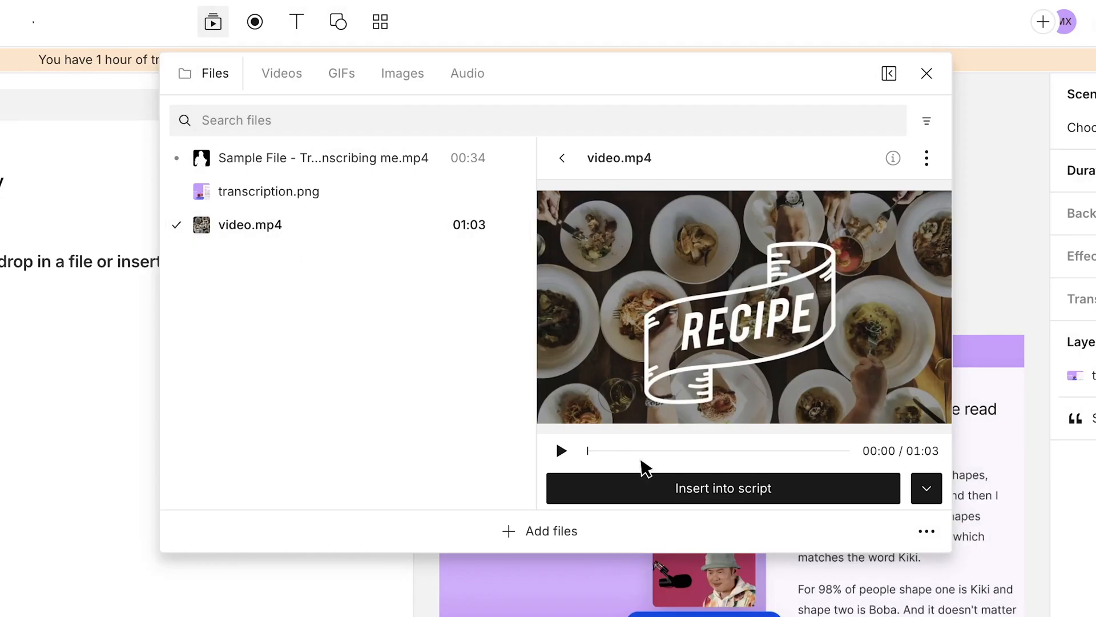
pyautogui.click(723, 487)
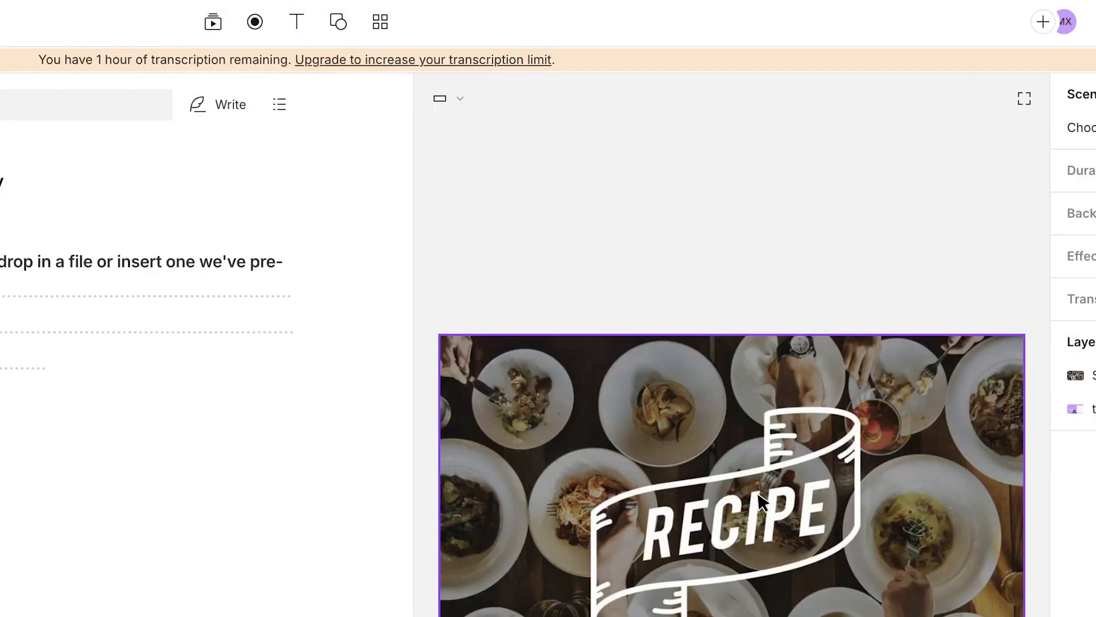
pyautogui.click(388, 251)
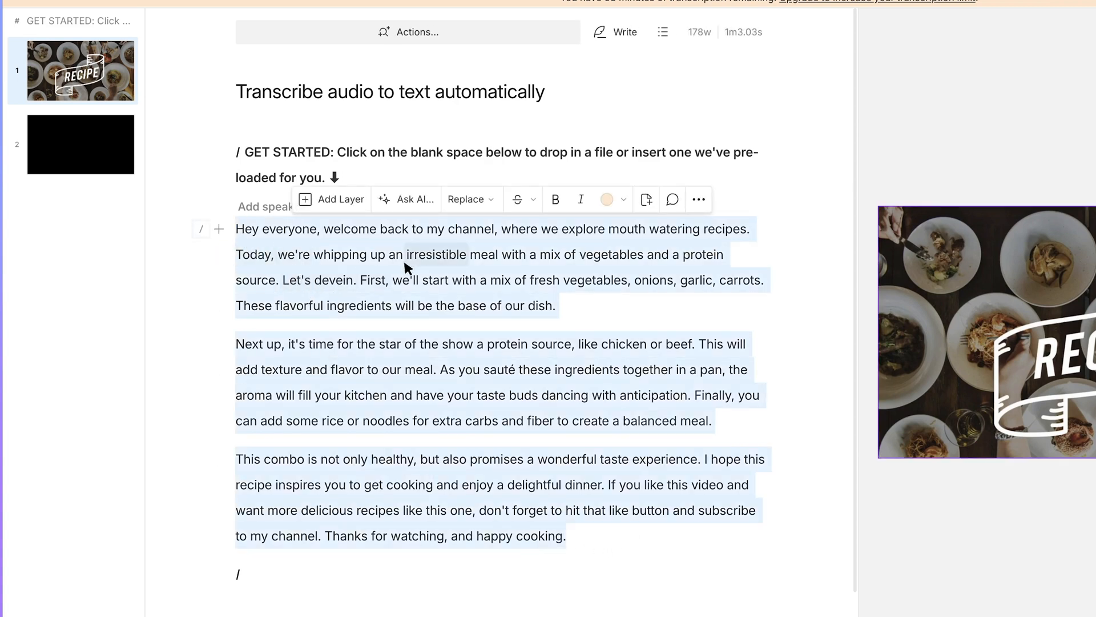
# Show the overflow menu's editing actions for the transcribed recipe text in the script.
pyautogui.click(698, 199)
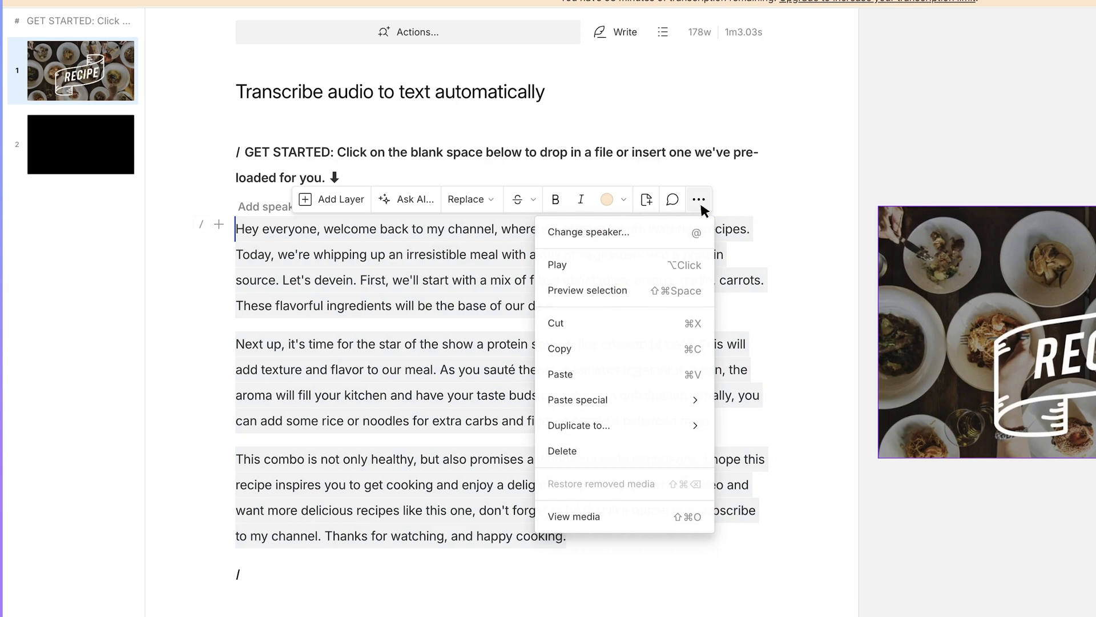
pyautogui.moveTo(579, 425)
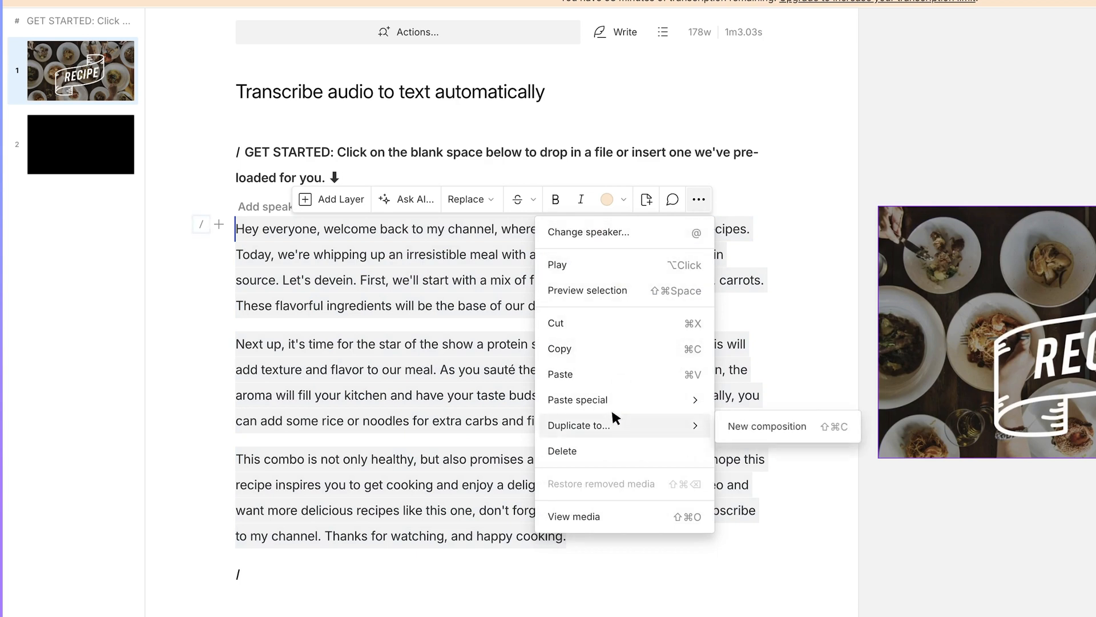
pyautogui.moveTo(637, 278)
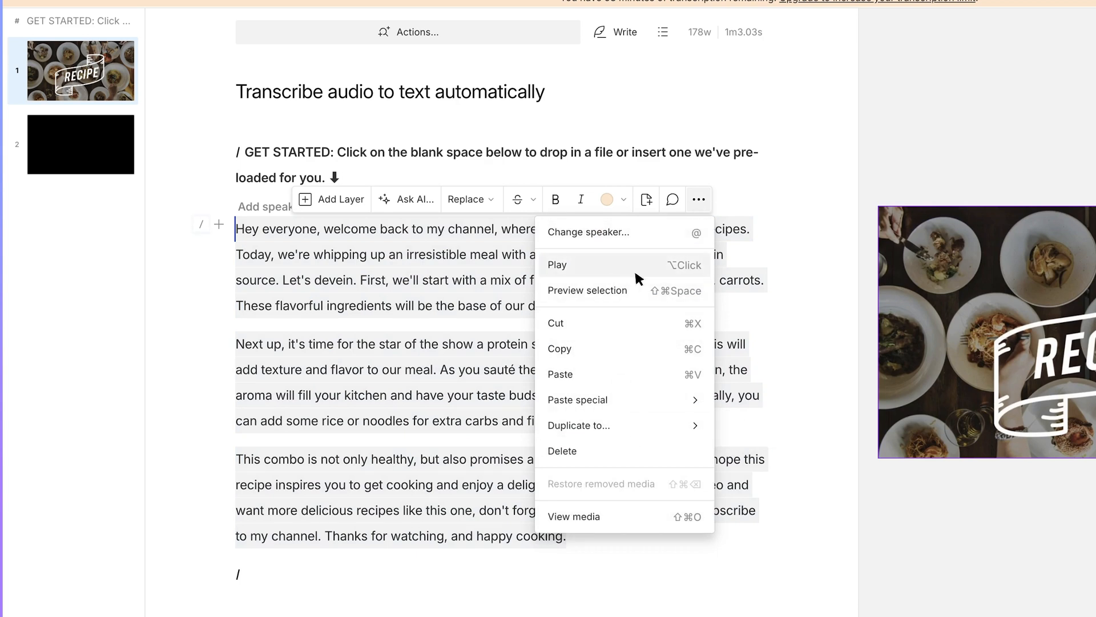
pyautogui.moveTo(612, 348)
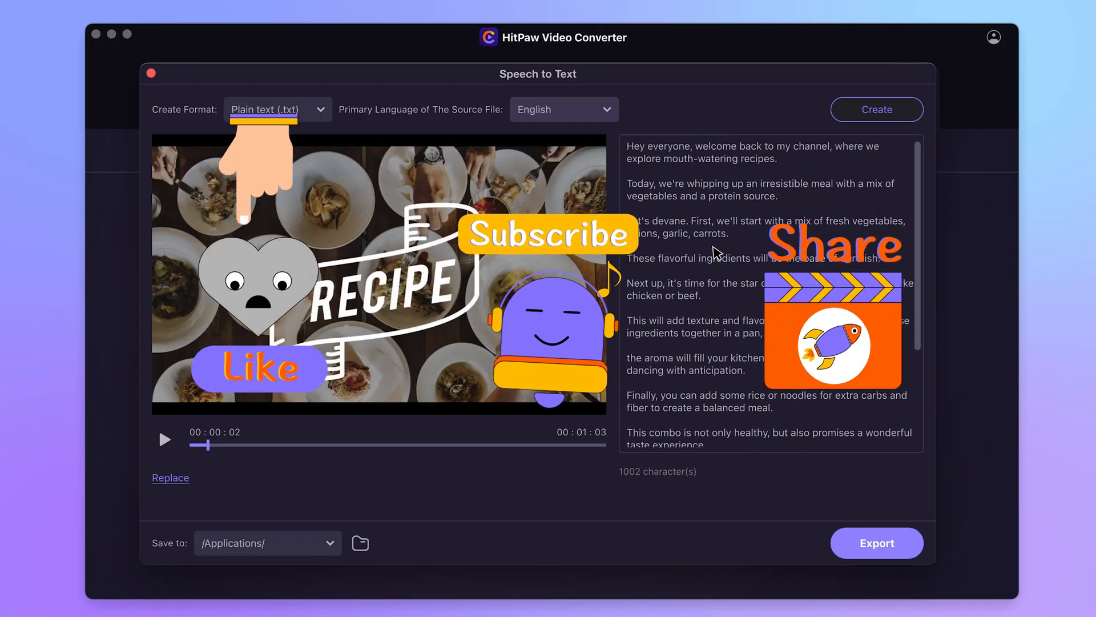
# Scroll through the 1002-character plain-text recipe transcript in the Speech to Text window.
pyautogui.scroll(-3)
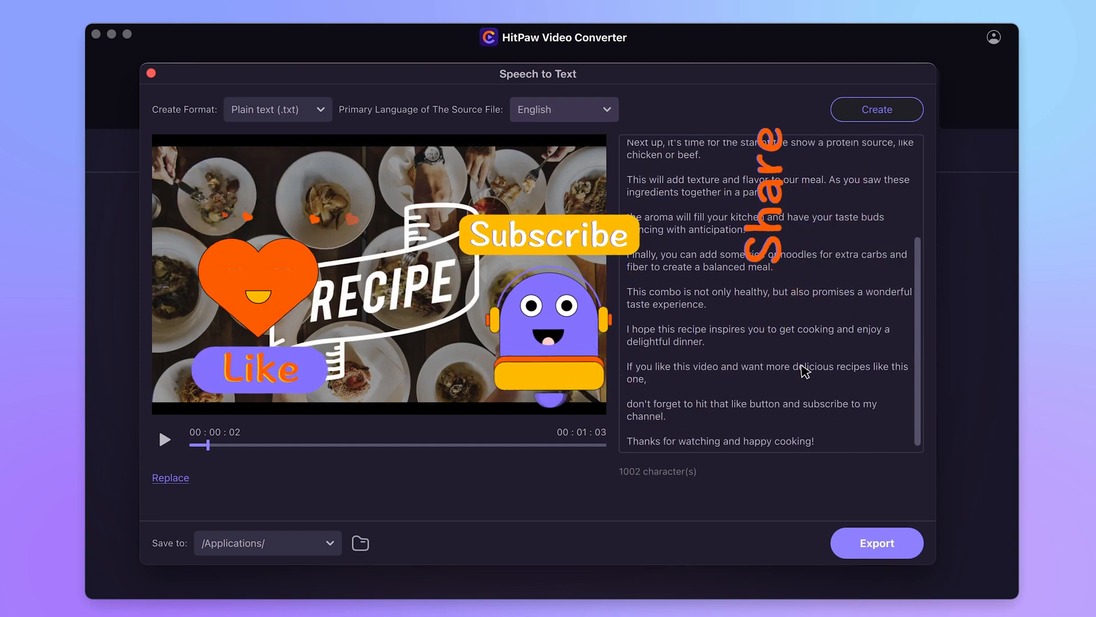